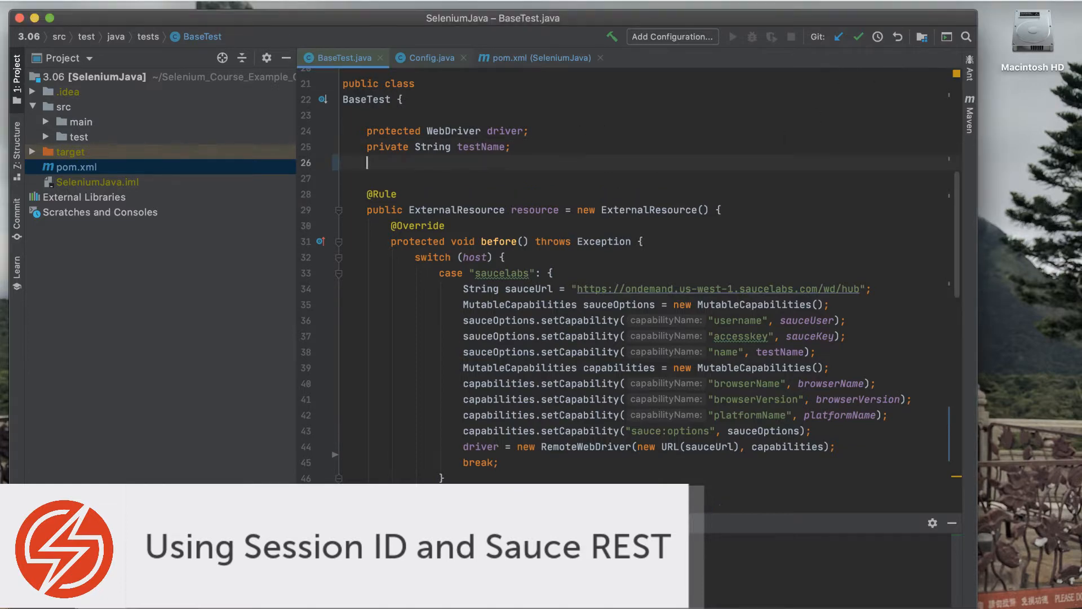
Declare 'private String sessionId;' and 'private SauceREST sauceClient;' fields below testName
type("private")
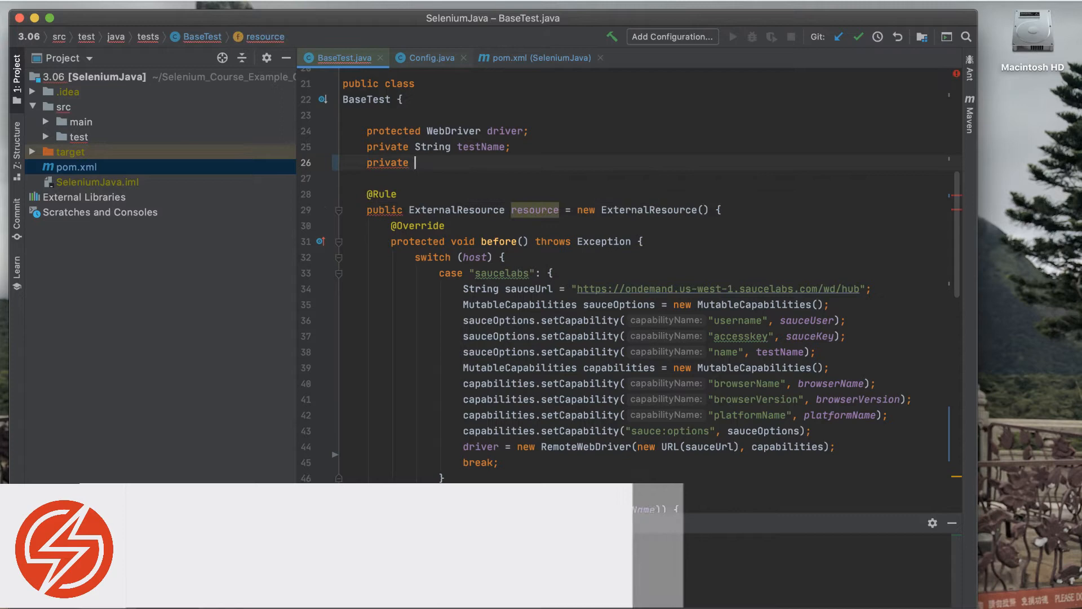
type("String")
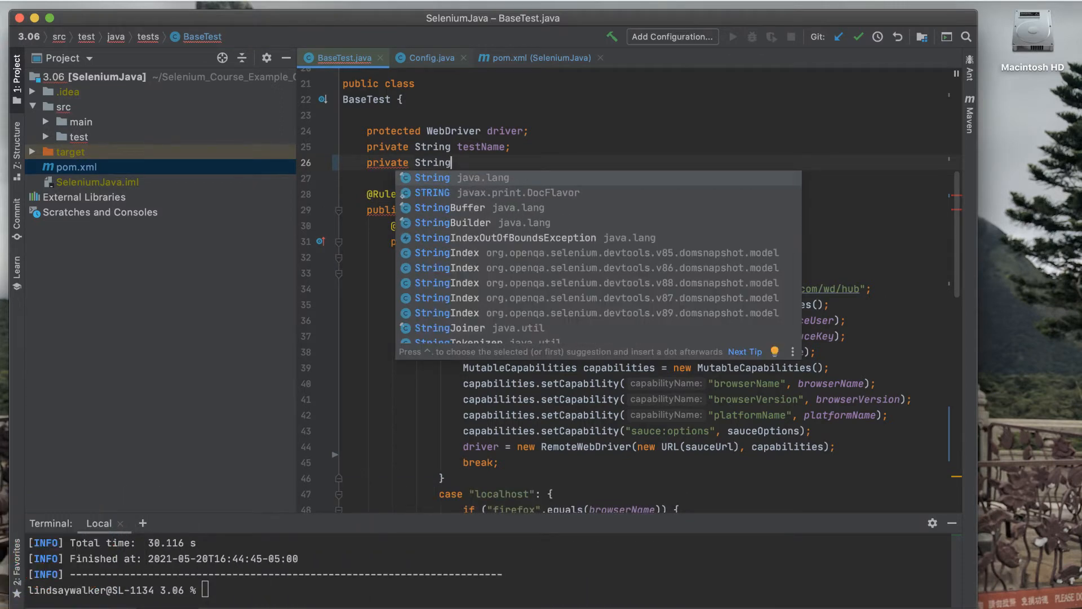
type("sess")
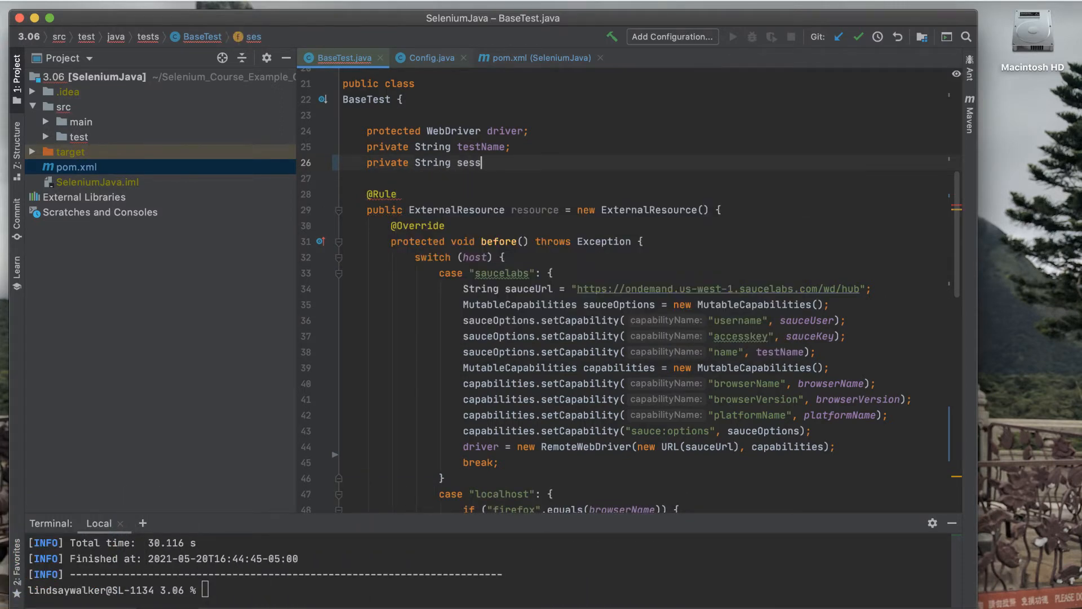
type("ionId;")
left_click(647, 178)
type("private ")
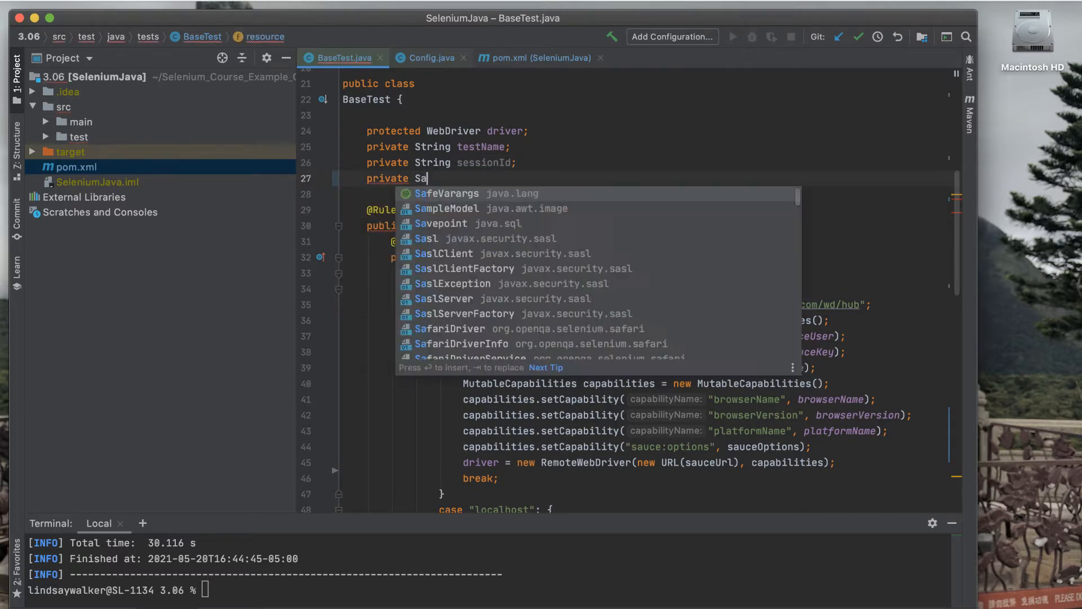
type("SauceREST sauceC")
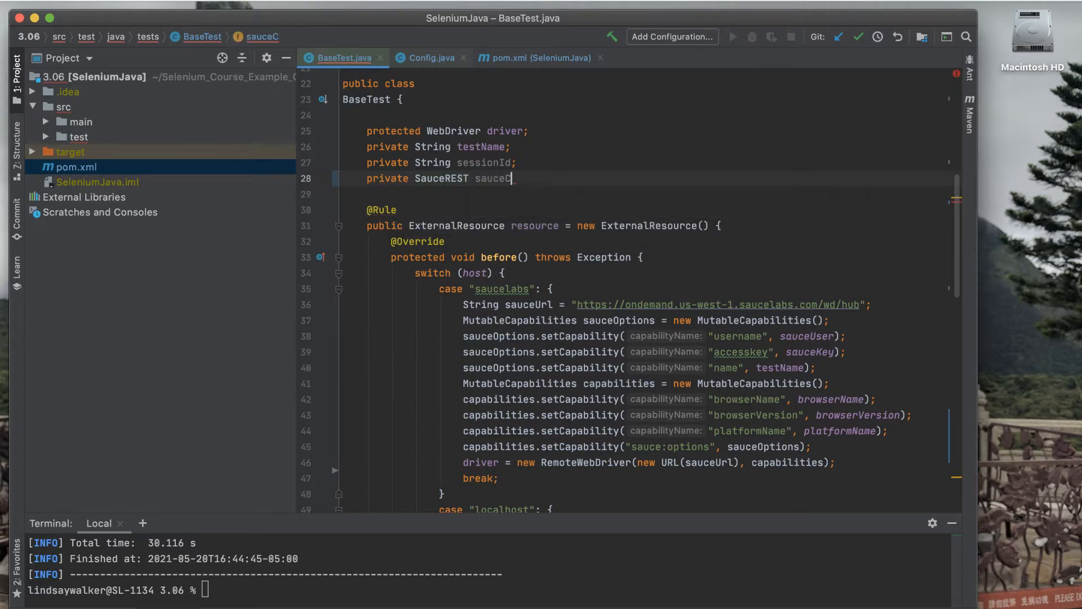
type("lient;")
type("sessionId = ((Remo))")
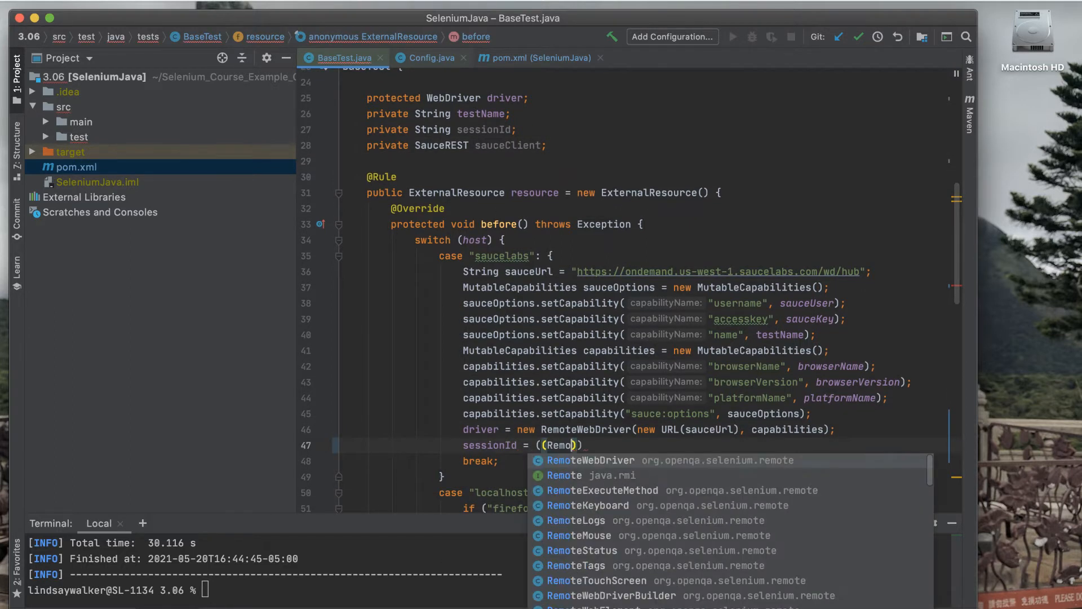
Assign sessionId from ((RemoteWebDriver) driver).getSessionId() and create sauceClient as new SauceREST(sauceUser, sauceKey...)
left_click(604, 460)
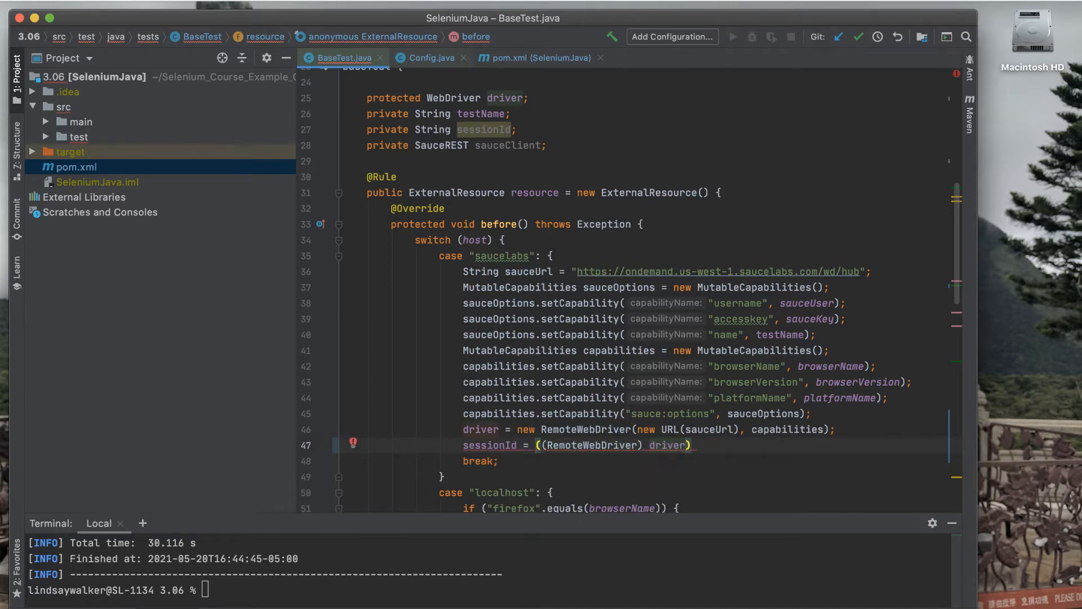
type(".getSessionId().toString();")
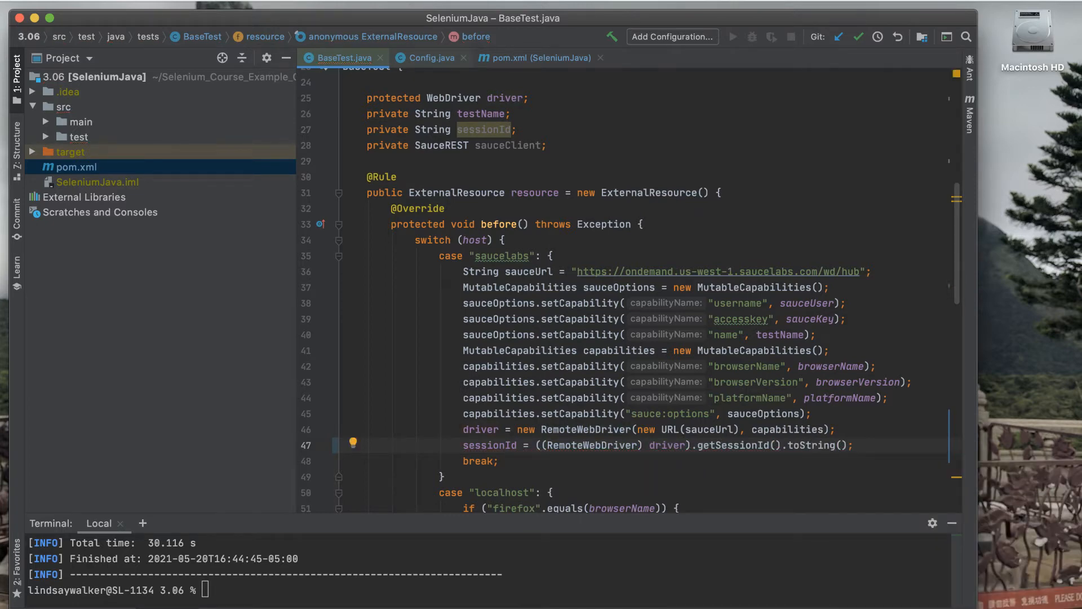
type("sauceClient")
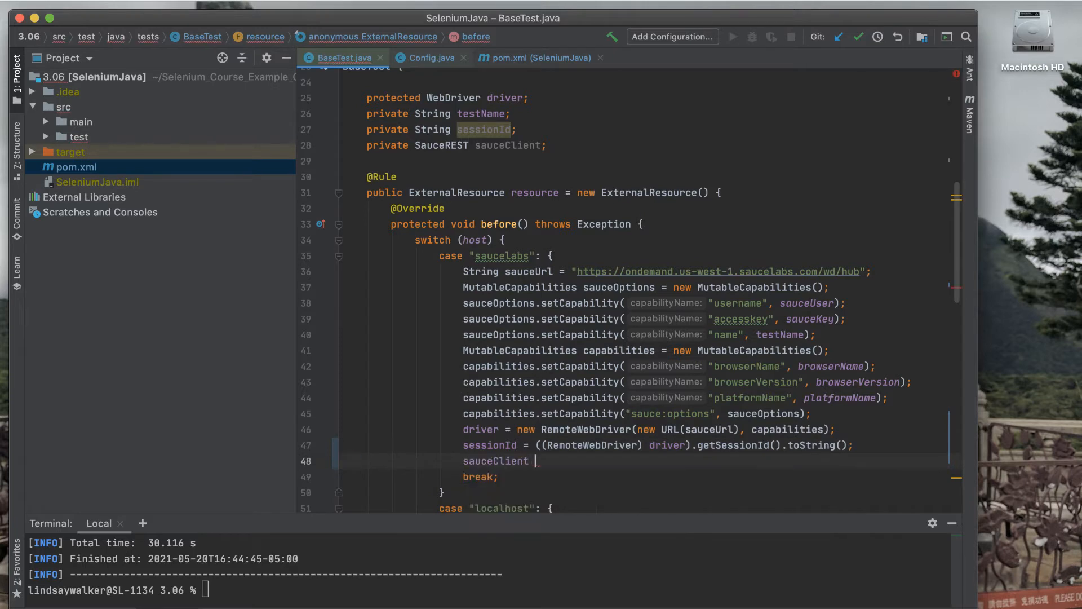
type("= new SauceREST()")
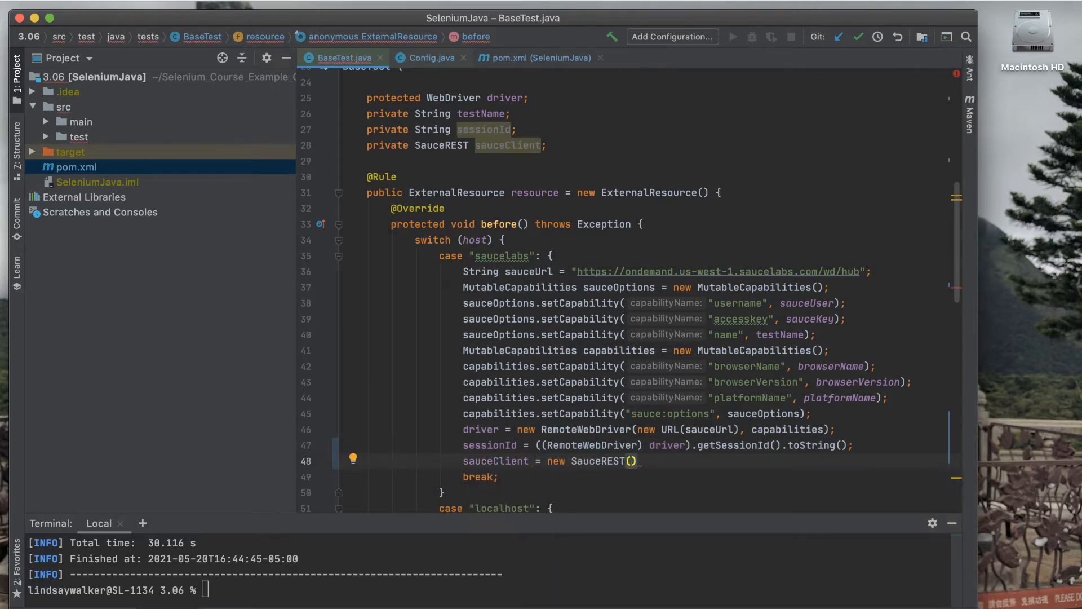
type("sauceUser, sauce")
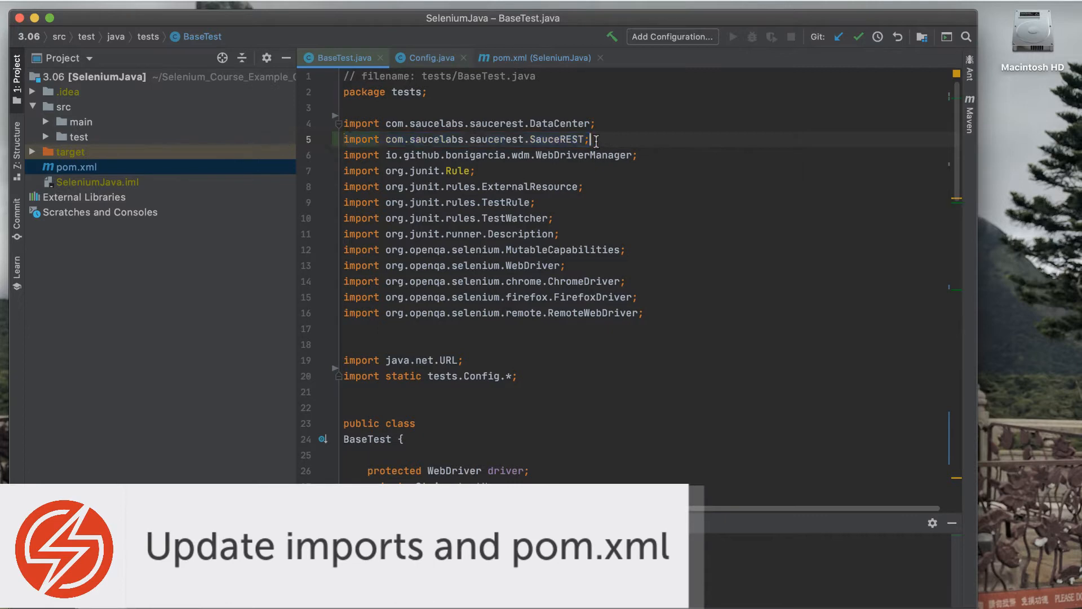
Switch to pom.xml to add the com.saucelabs saucerest test dependency
left_click(536, 57)
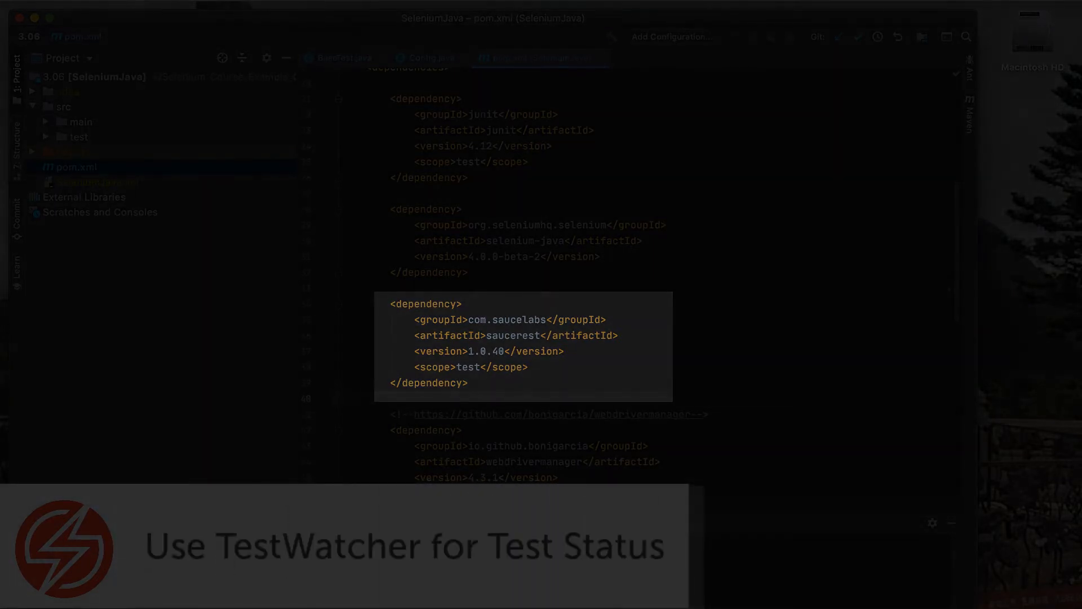
Add a protected failed(Throwable, Description) override with an if on "saucelabs".equals(host)
left_click(337, 56)
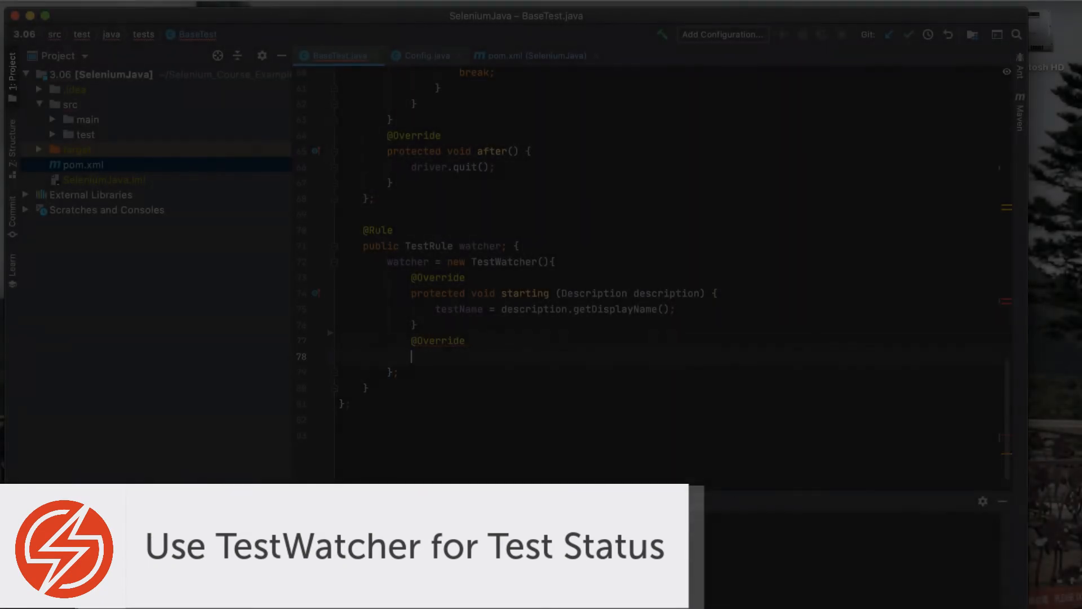
type("protected void failed(Throwable throwable, ) {")
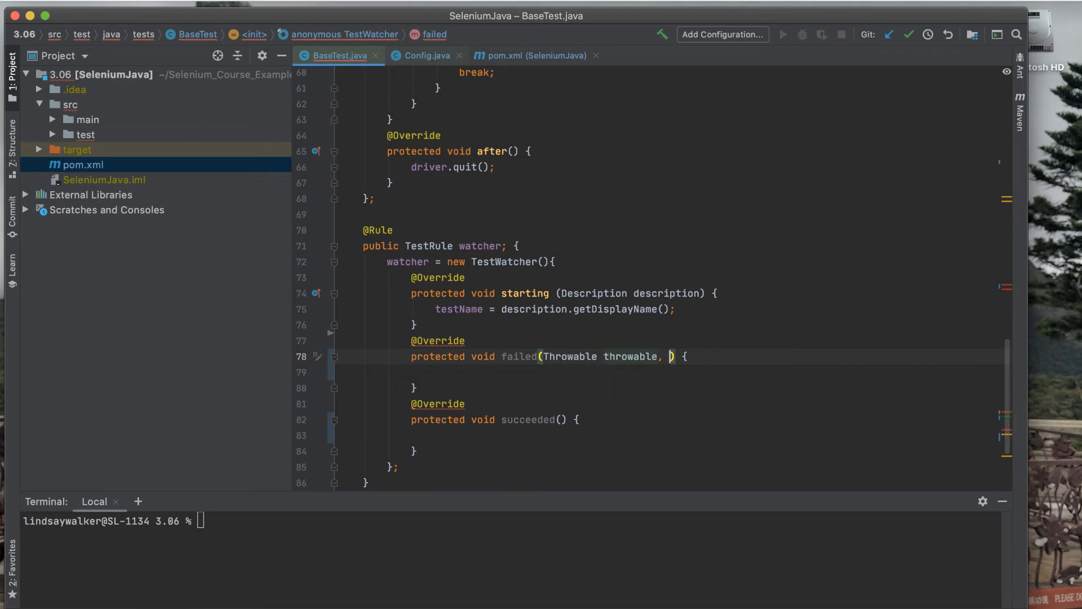
type("Description description")
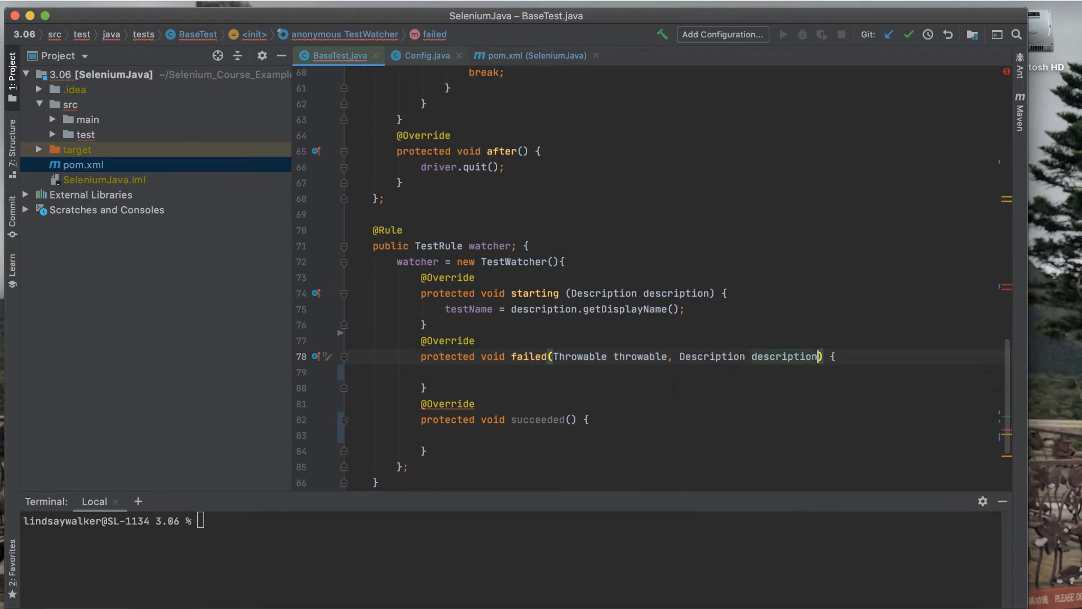
type("if (\"saucelabs\".e")
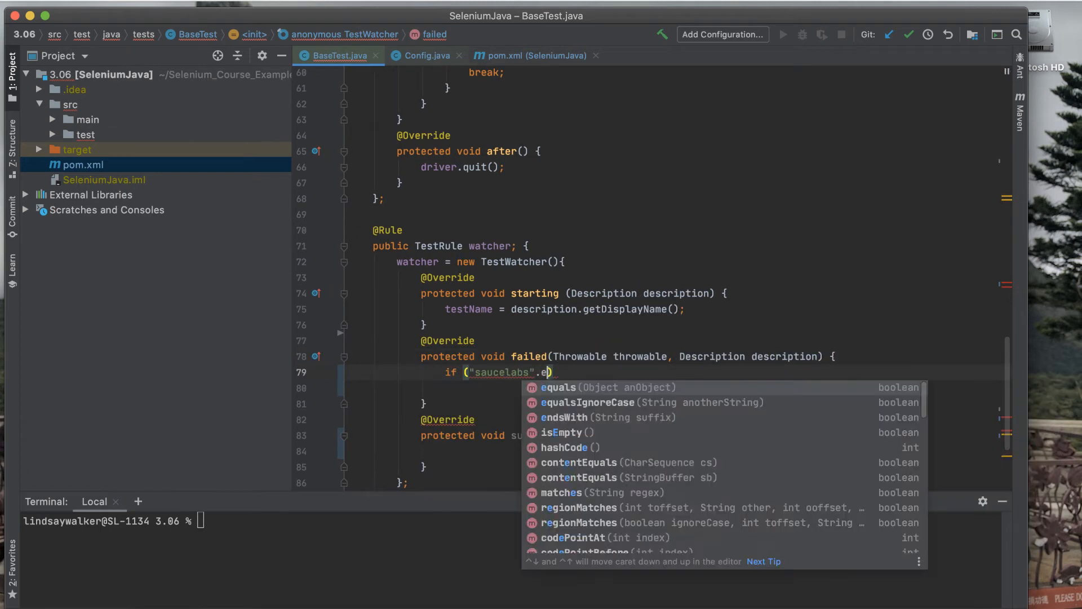
left_click(559, 388)
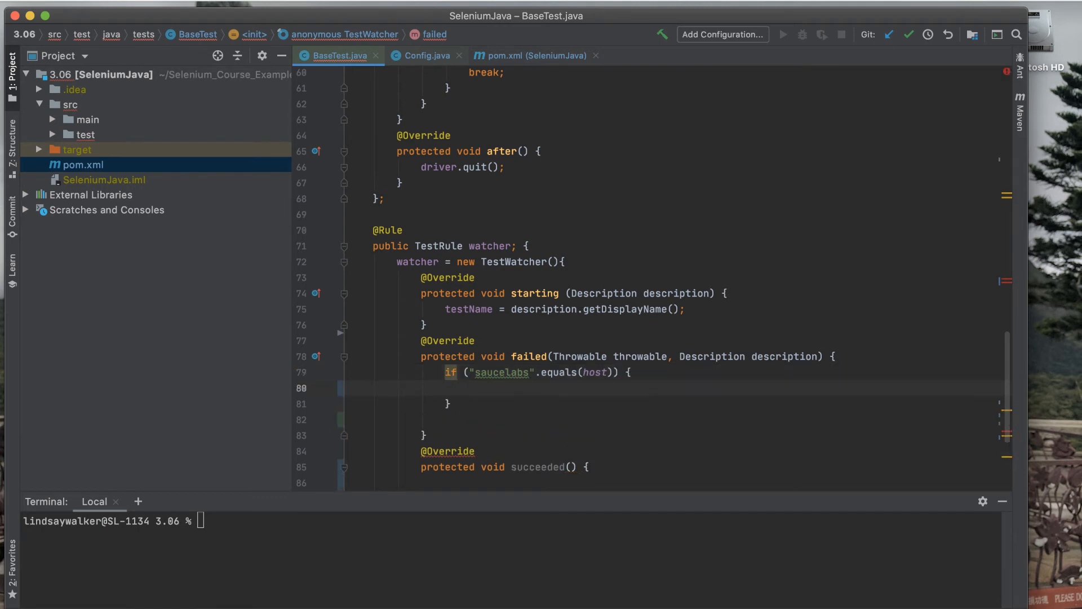
type("sauceClient.jobFailed(sessionId);")
type("System.out.println(")
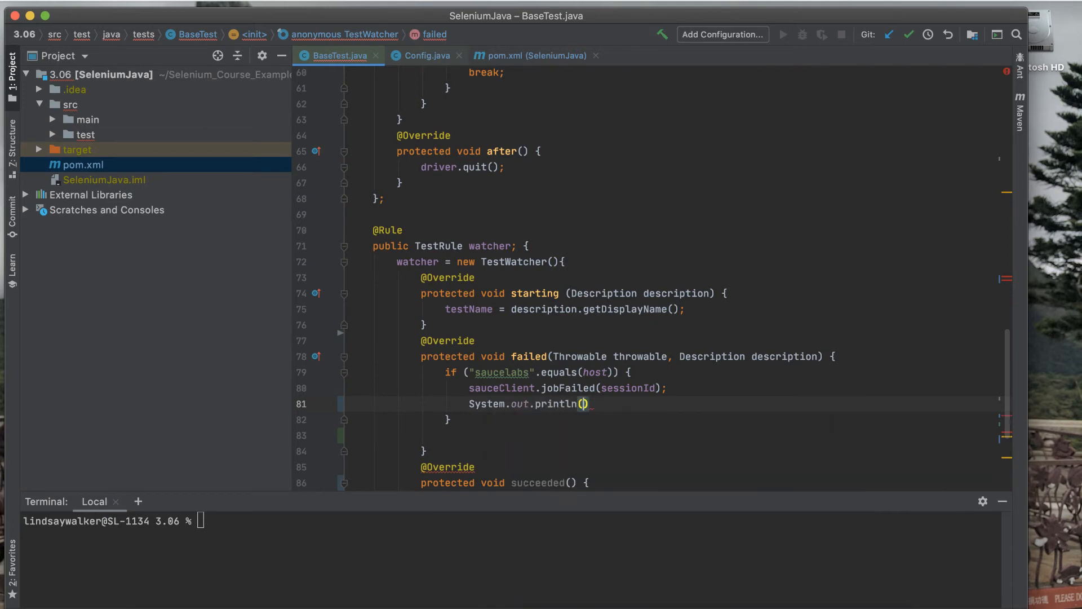
type("String.format(\"https://saucelabs.com\"")
left_click(684, 483)
type("Description description")
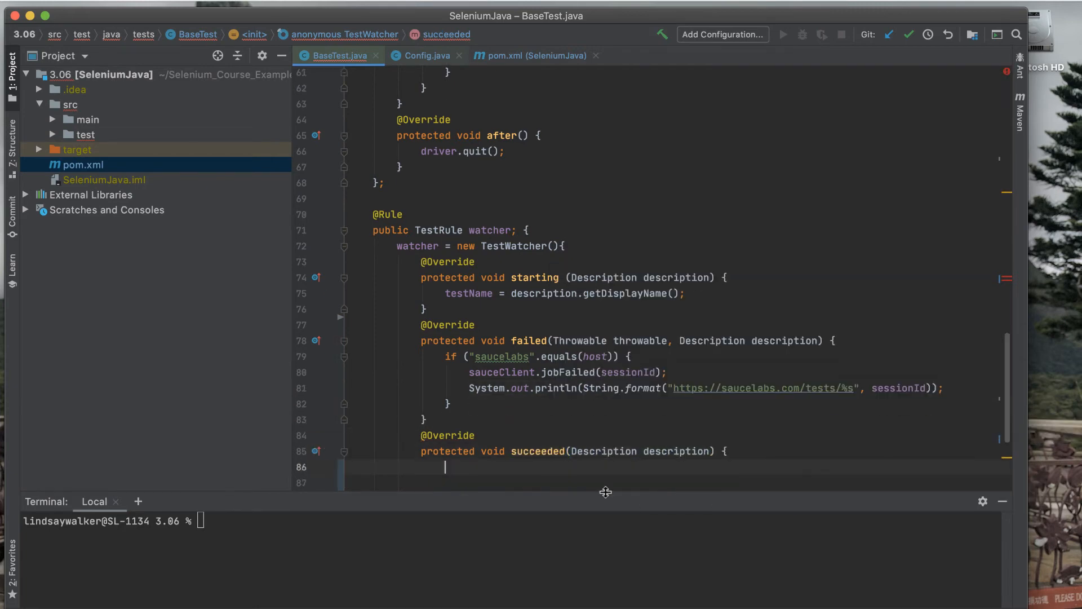
In succeeded(), add 'if ("saucelabs".equals(host))' calling sauceClient.jobPassed(sessionId)
type("if (\"saucelabs\")")
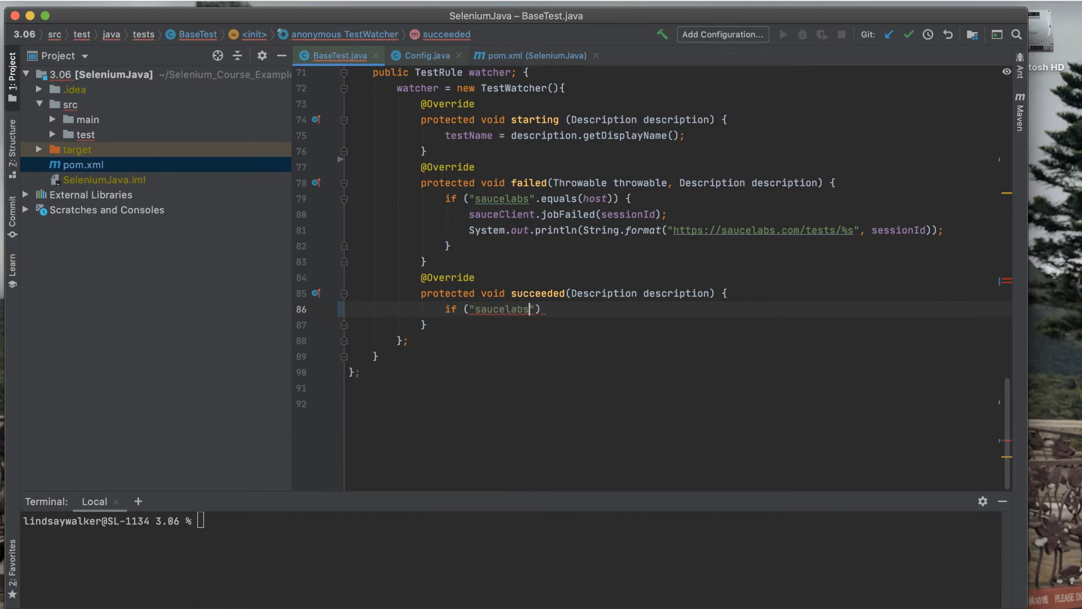
type(".equals(host)){")
type("sauceClien")
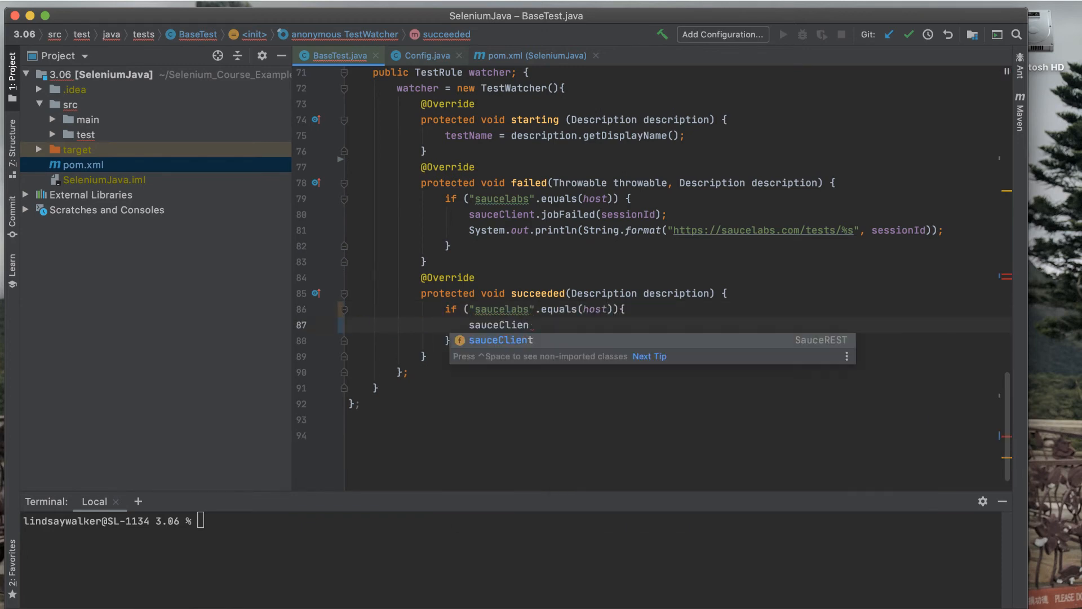
type(".jobPassed(s")
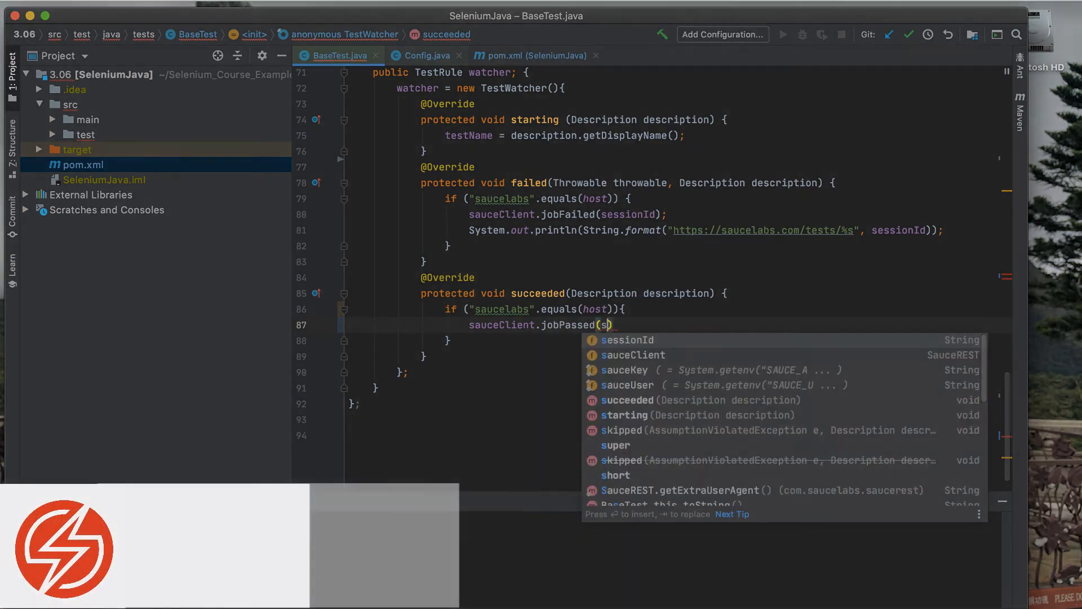